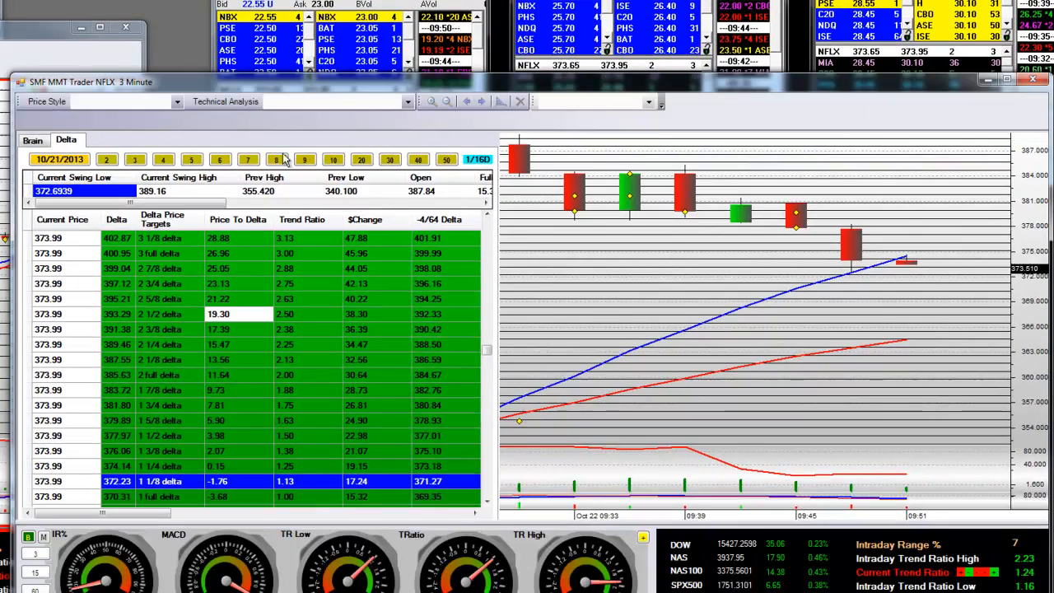
Collapse the Brain/Delta targets panel so the NFLX 3-minute chart spans the full window.
click(32, 140)
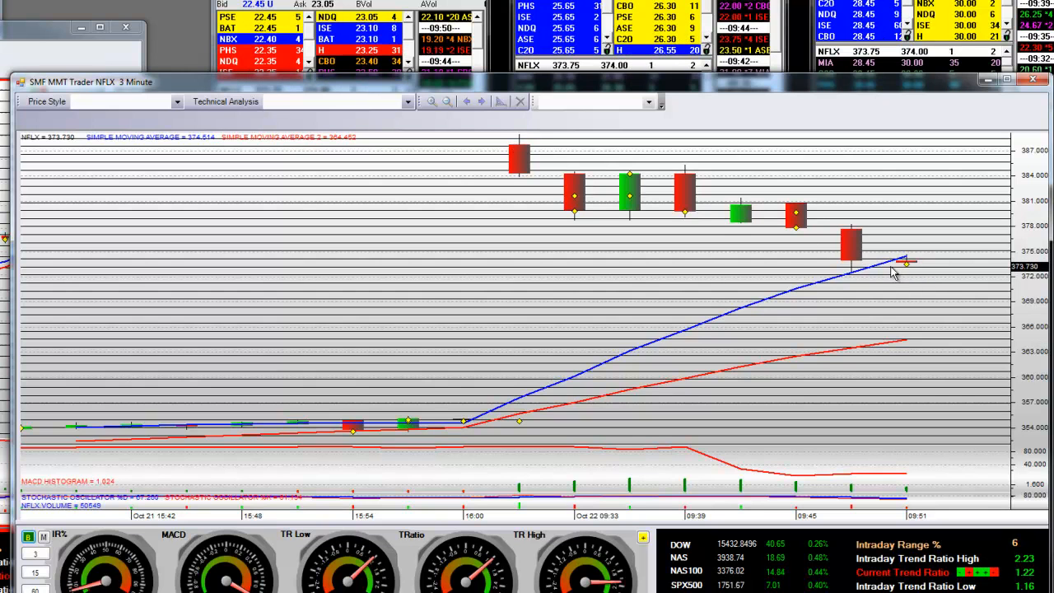
mouse_move(517, 156)
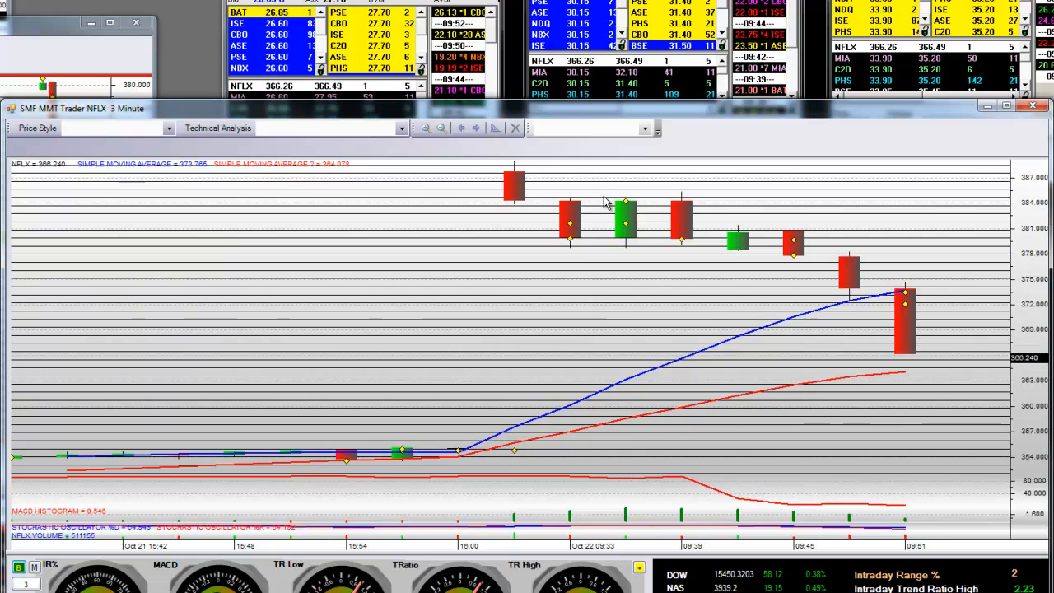
mouse_move(920, 280)
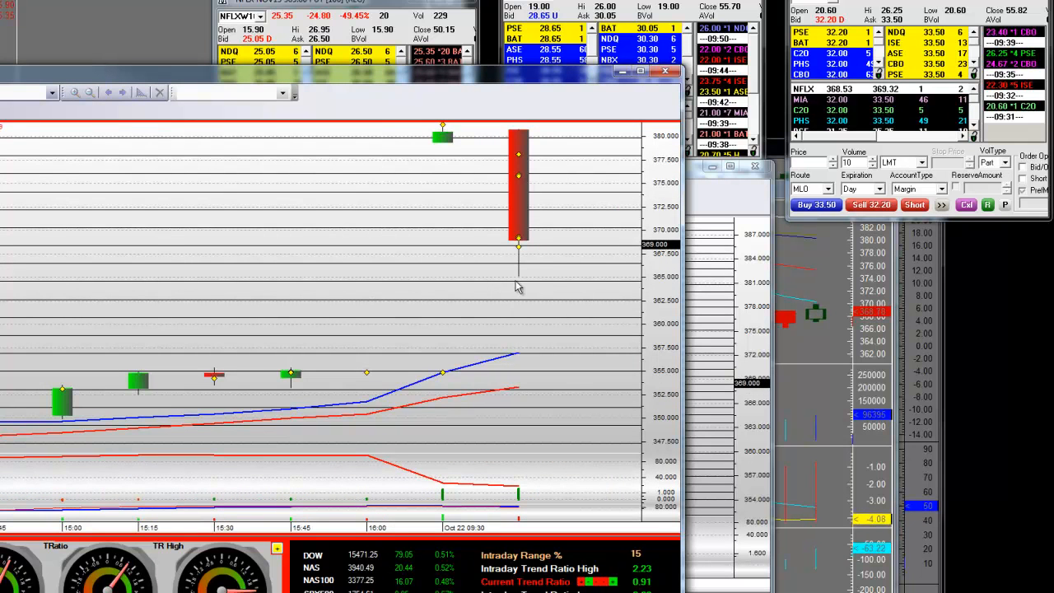
mouse_move(439, 138)
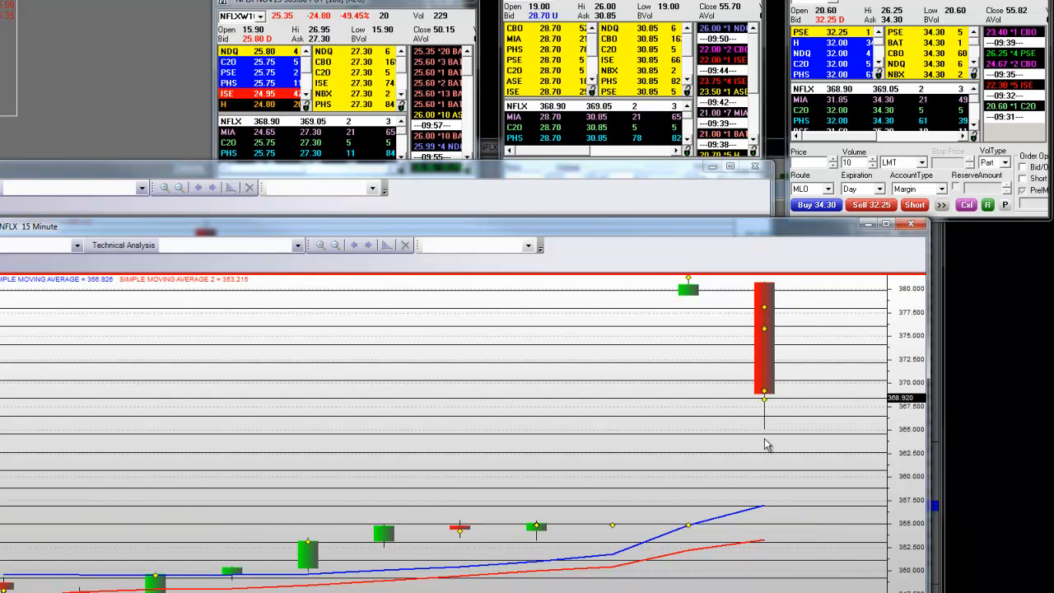
mouse_move(765, 336)
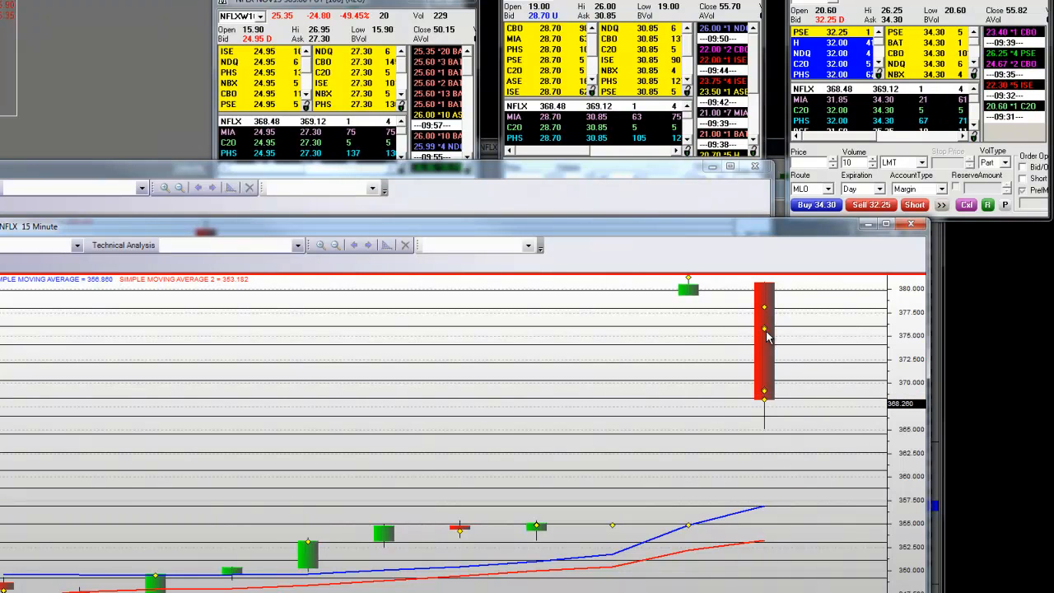
mouse_move(764, 334)
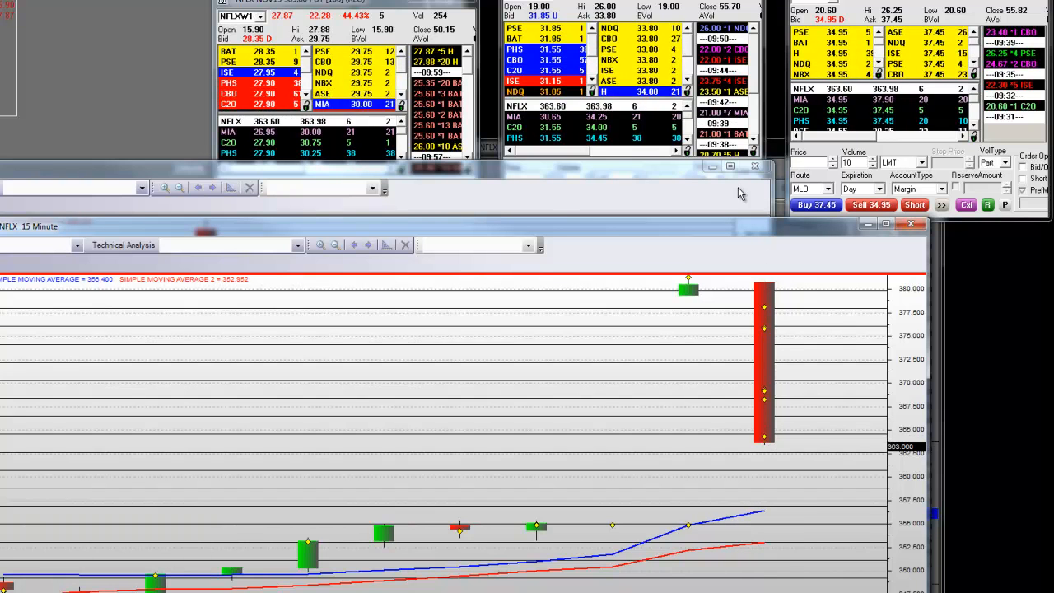
mouse_move(764, 441)
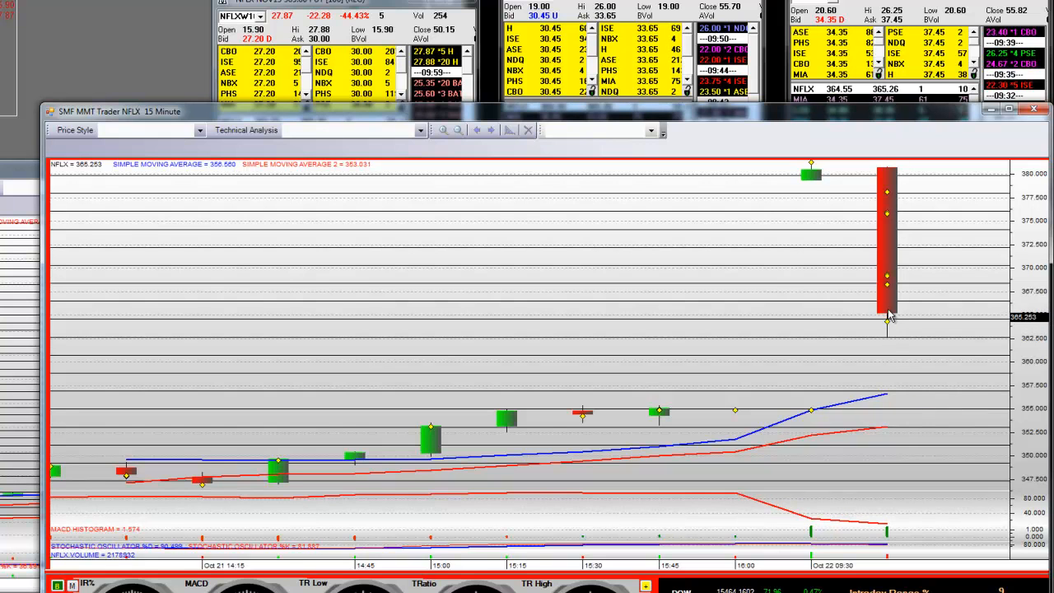
mouse_move(884, 396)
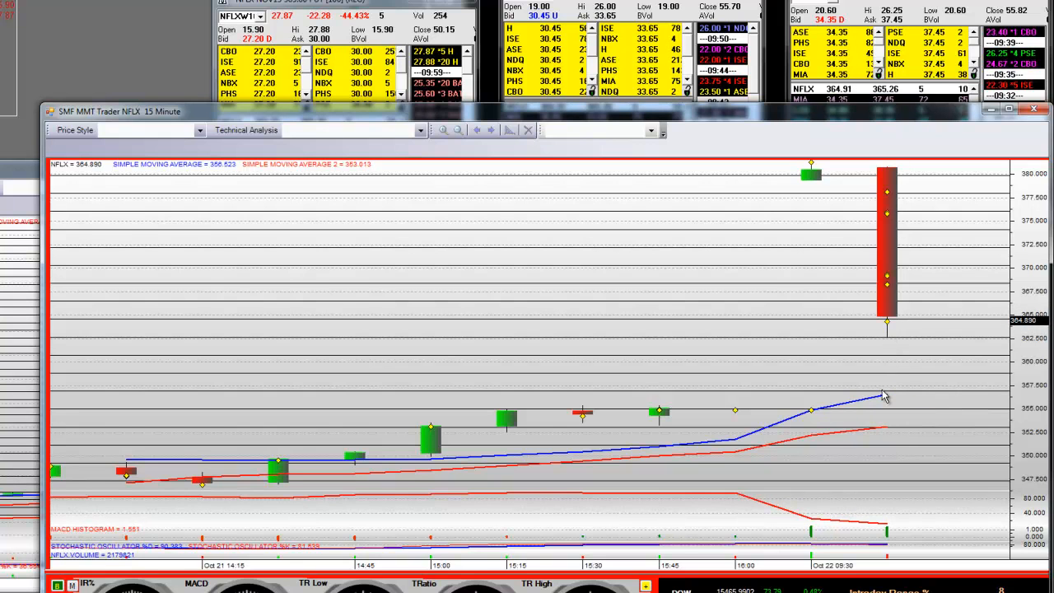
mouse_move(873, 421)
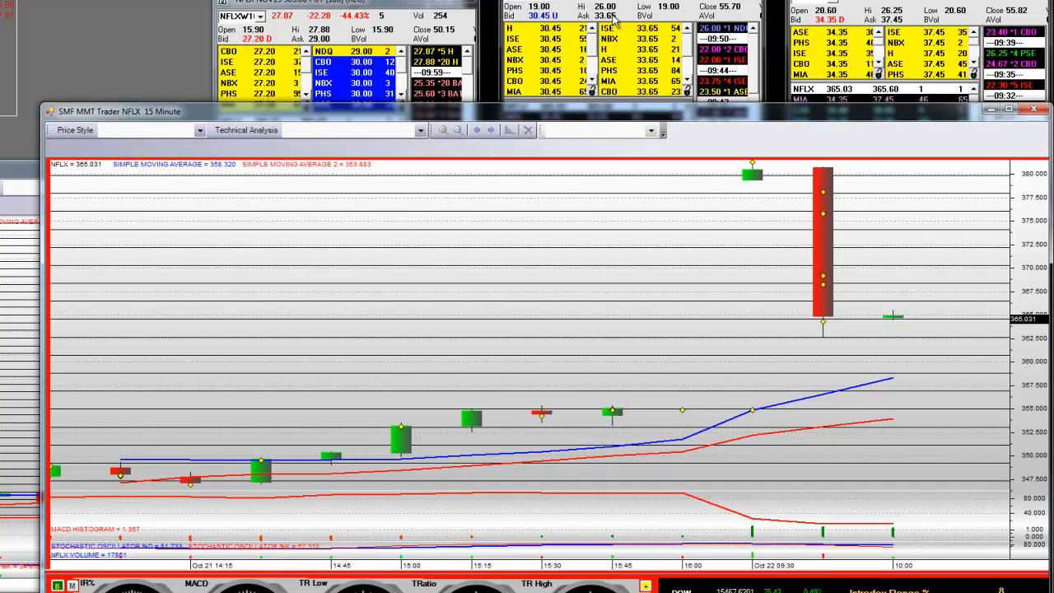
mouse_move(811, 189)
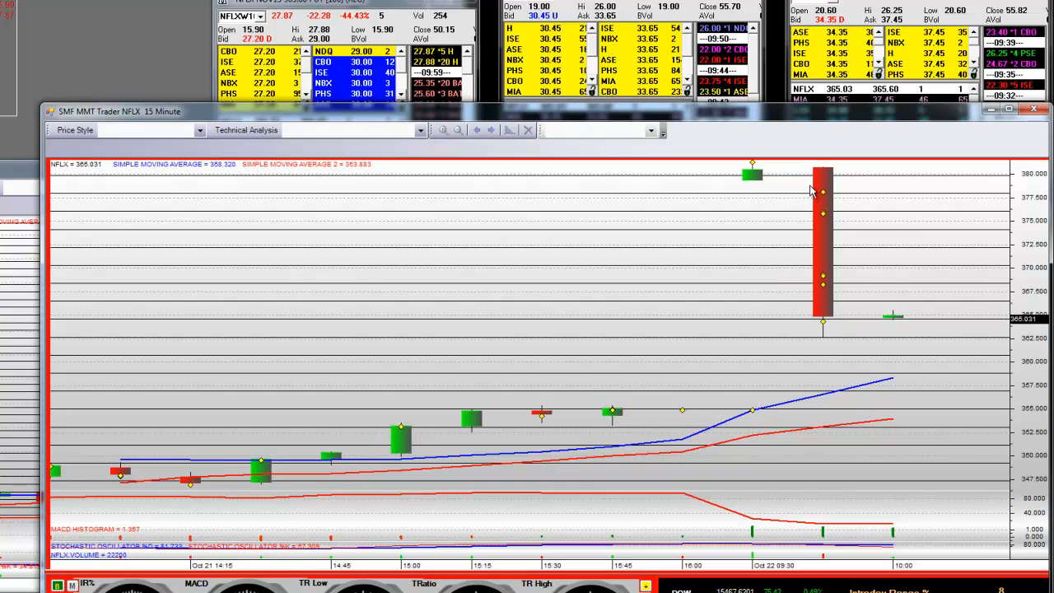
mouse_move(877, 356)
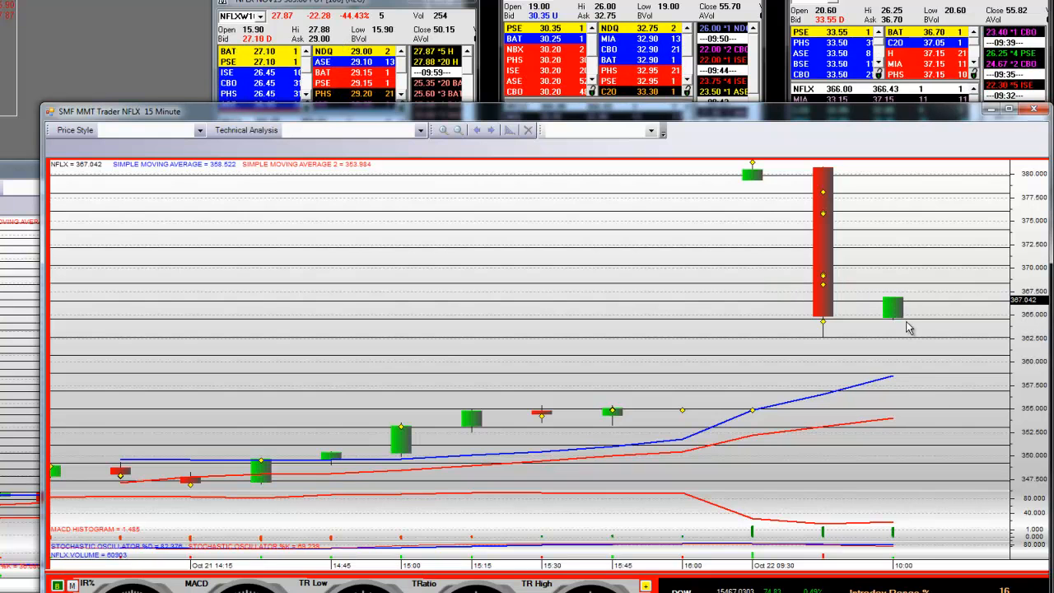
mouse_move(884, 220)
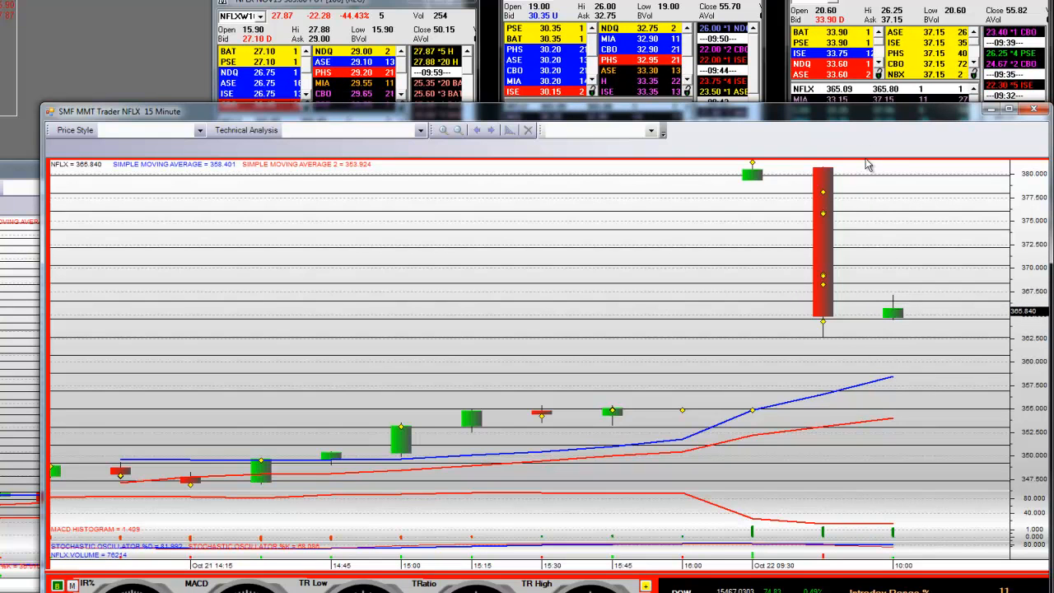
mouse_move(894, 191)
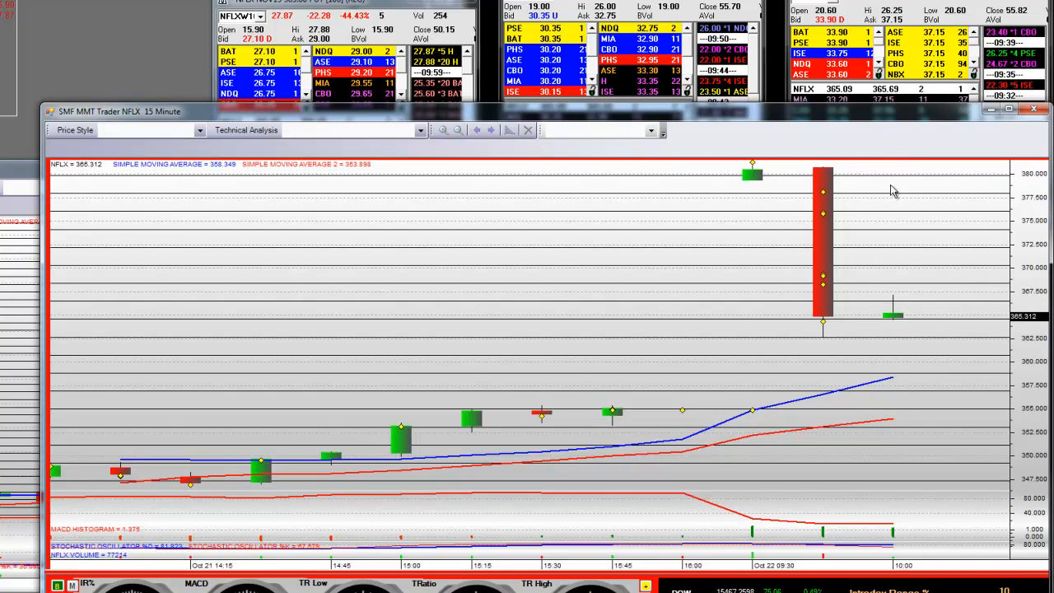
mouse_move(883, 257)
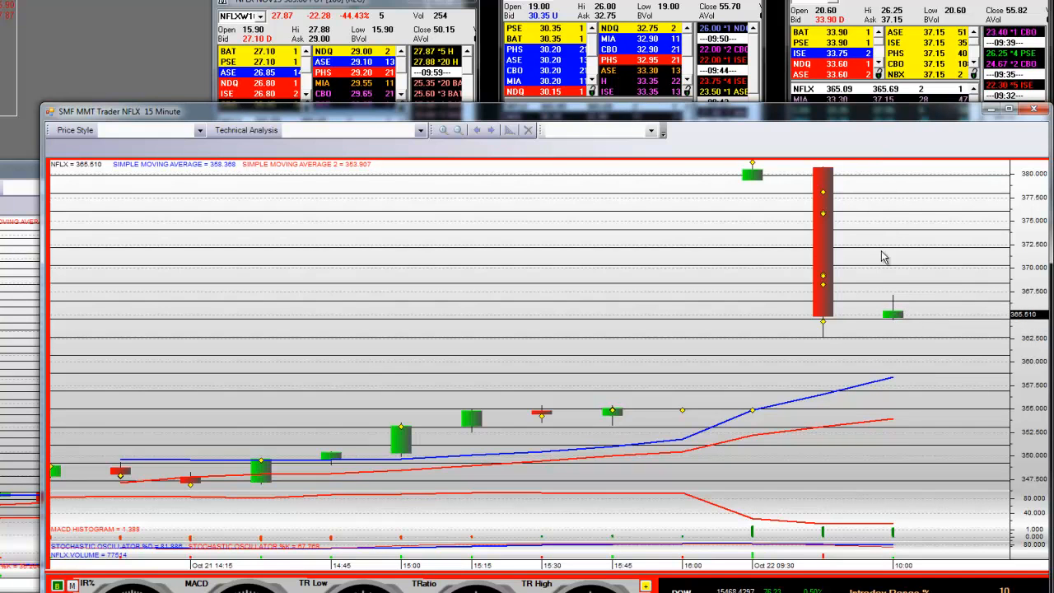